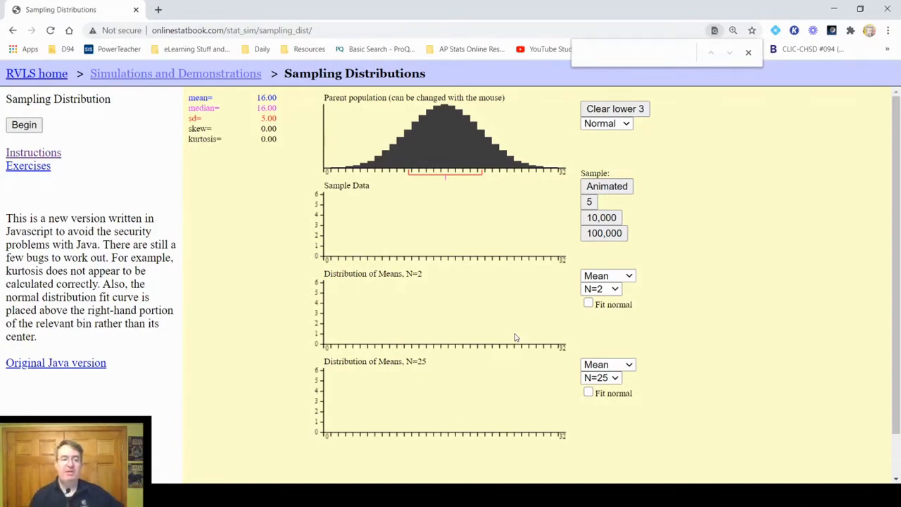
mouse_move(371, 239)
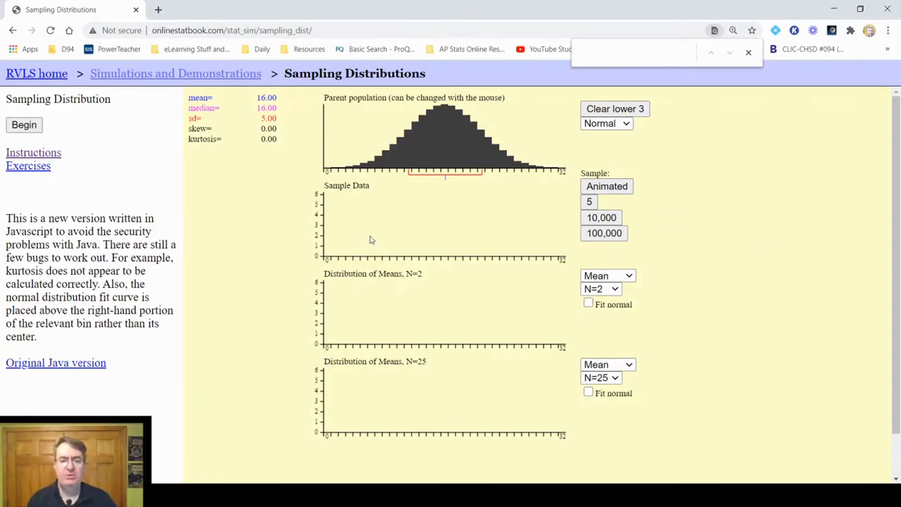
mouse_move(181, 93)
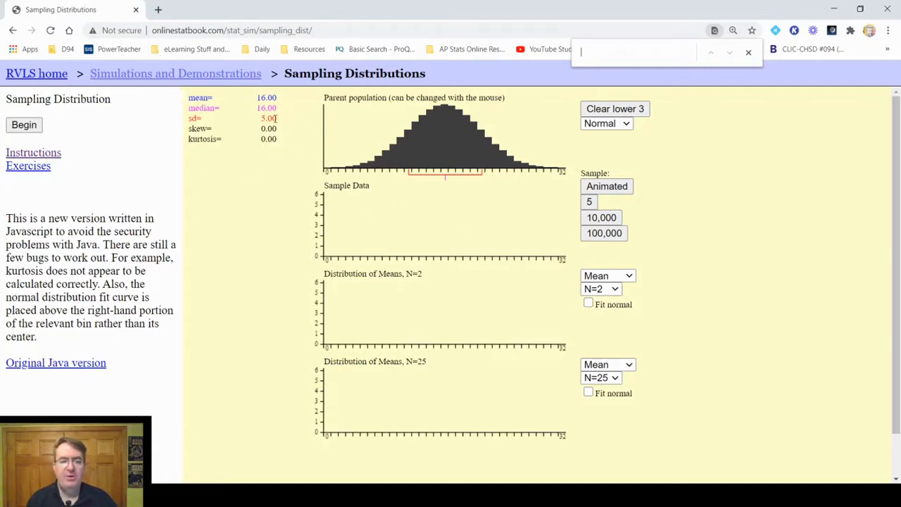
mouse_move(247, 105)
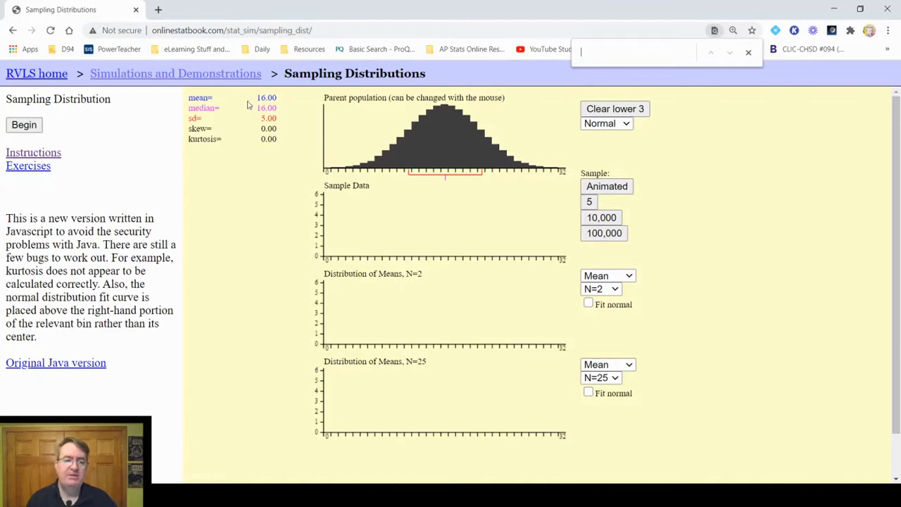
mouse_move(465, 107)
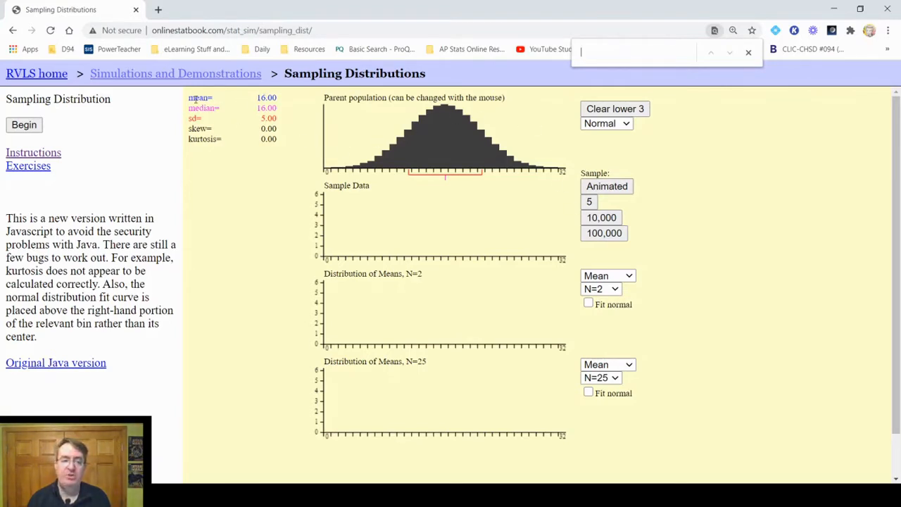
mouse_move(236, 119)
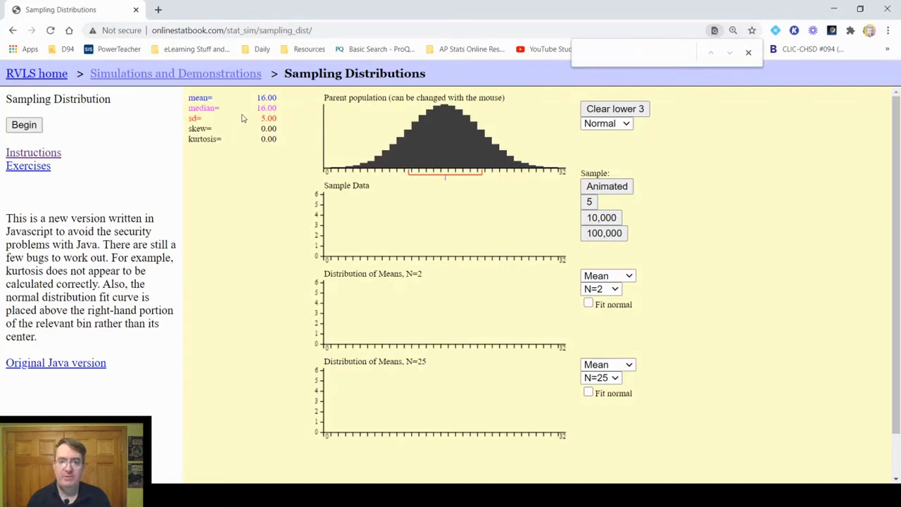
mouse_move(236, 126)
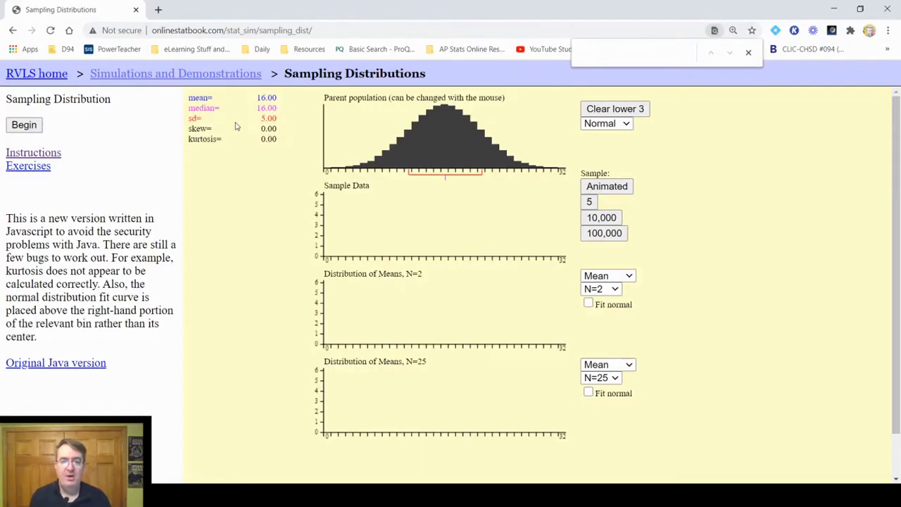
mouse_move(549, 179)
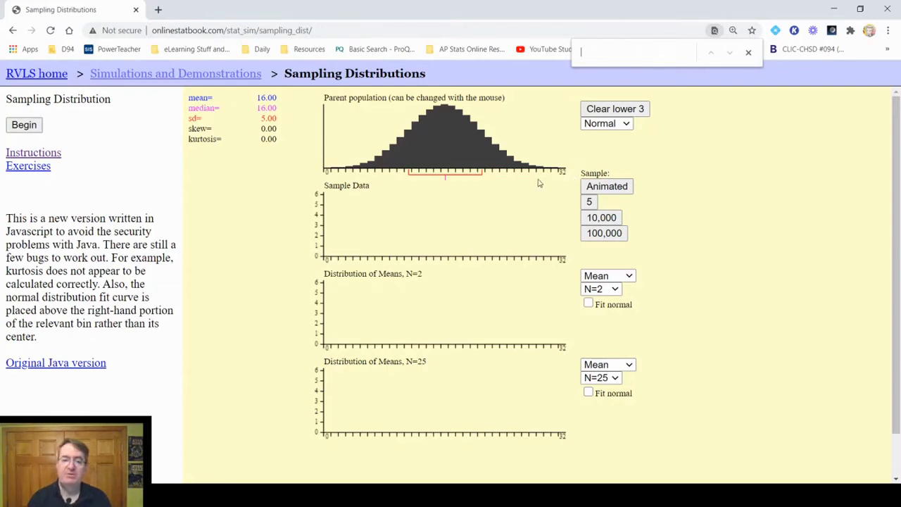
mouse_move(632, 172)
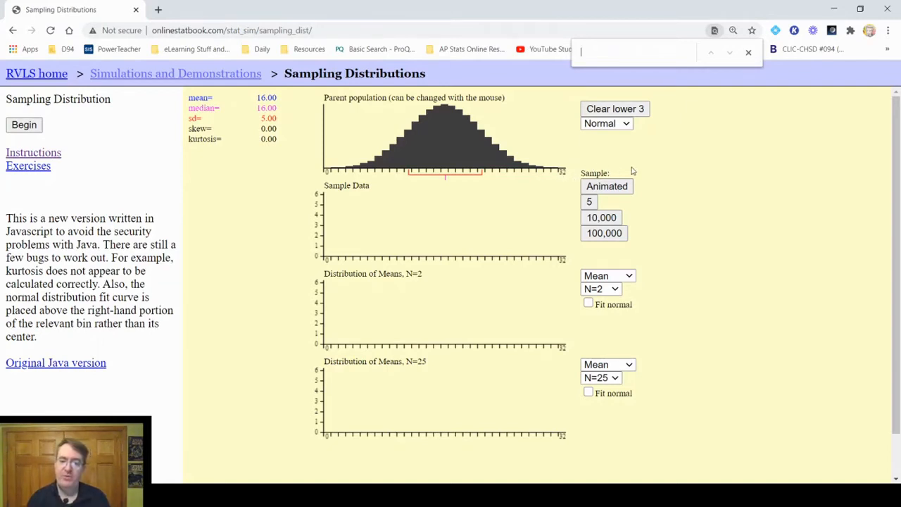
mouse_move(580, 168)
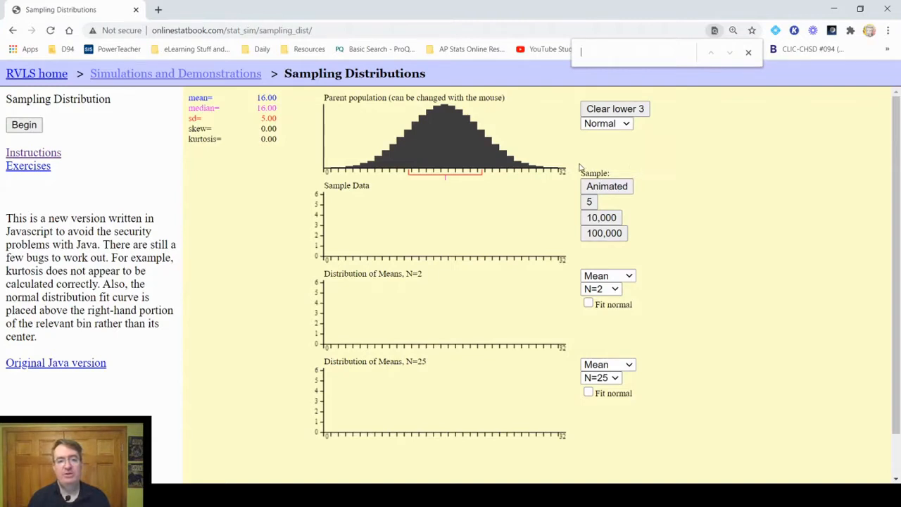
mouse_move(590, 163)
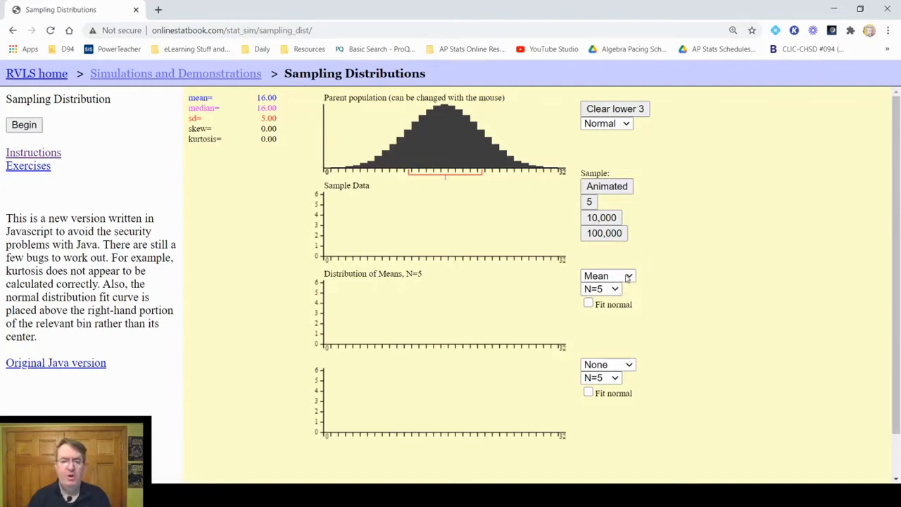
mouse_move(617, 349)
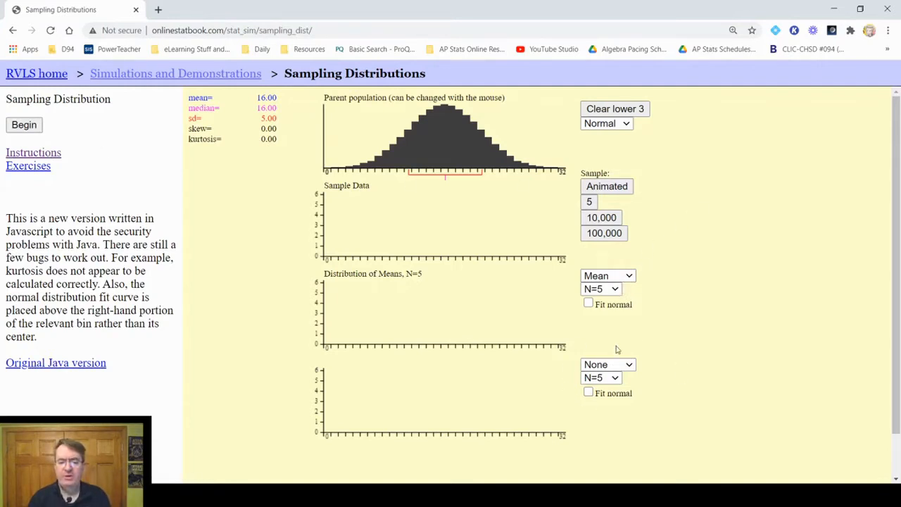
mouse_move(609, 302)
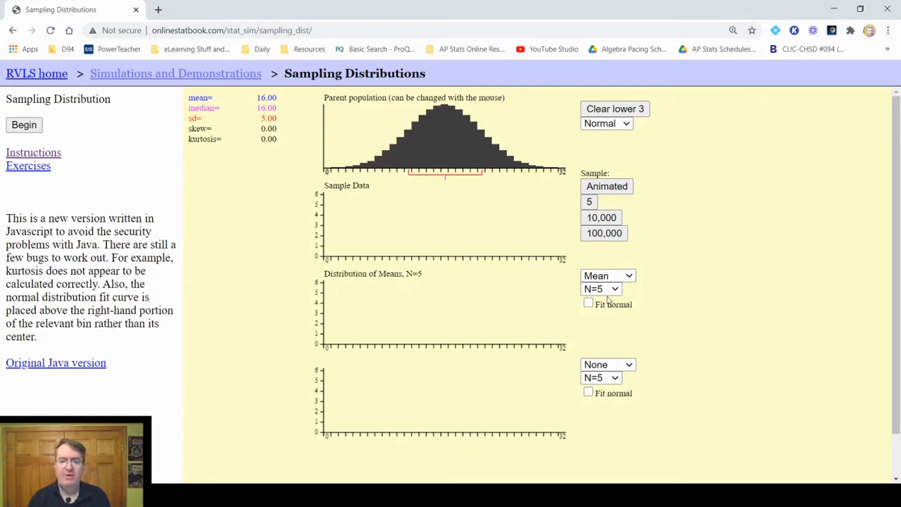
- Draw one animated sample of five values and add its mean to the means graph
click(607, 186)
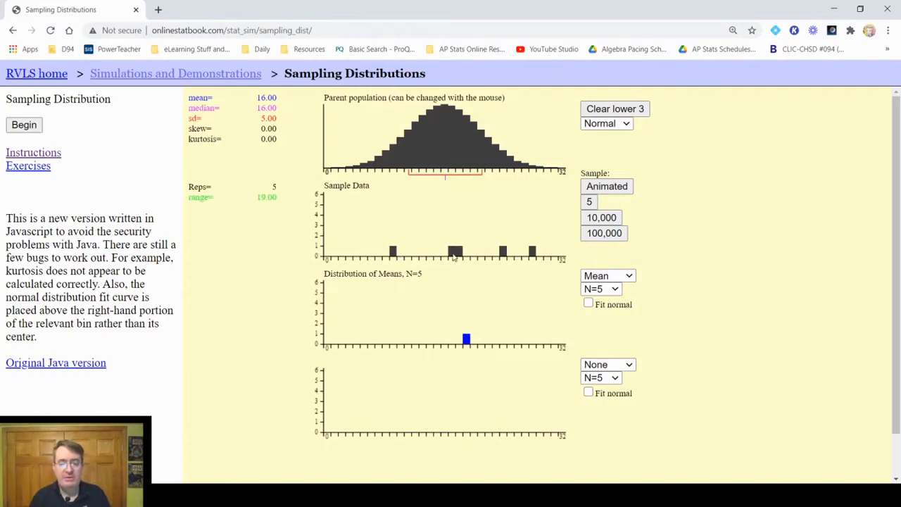
mouse_move(287, 217)
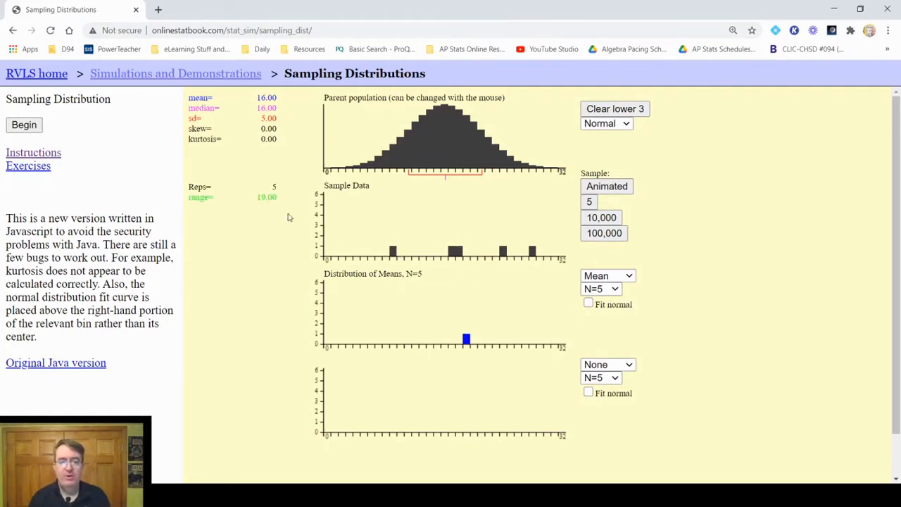
mouse_move(345, 251)
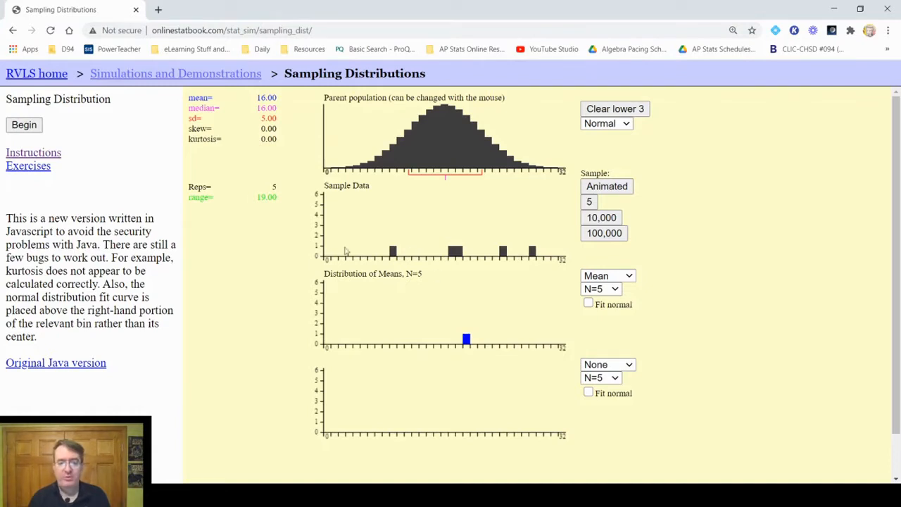
mouse_move(468, 344)
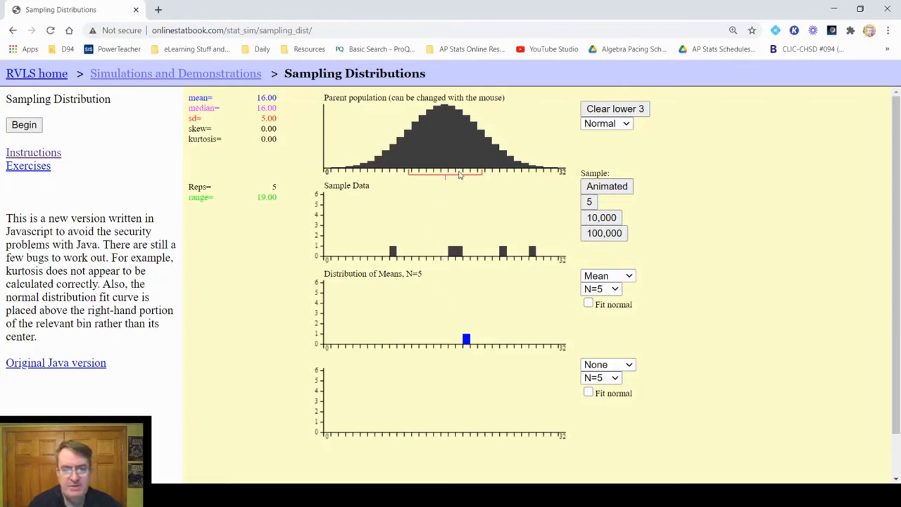
mouse_move(470, 347)
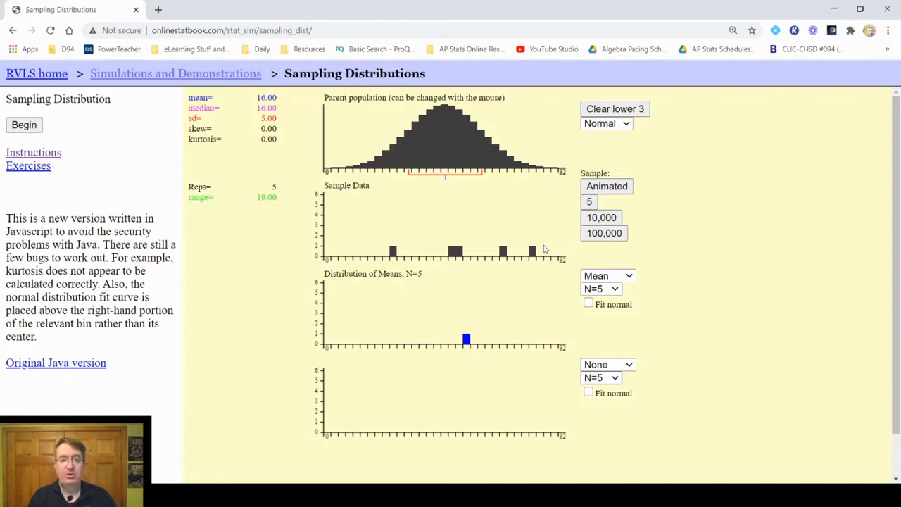
mouse_move(501, 192)
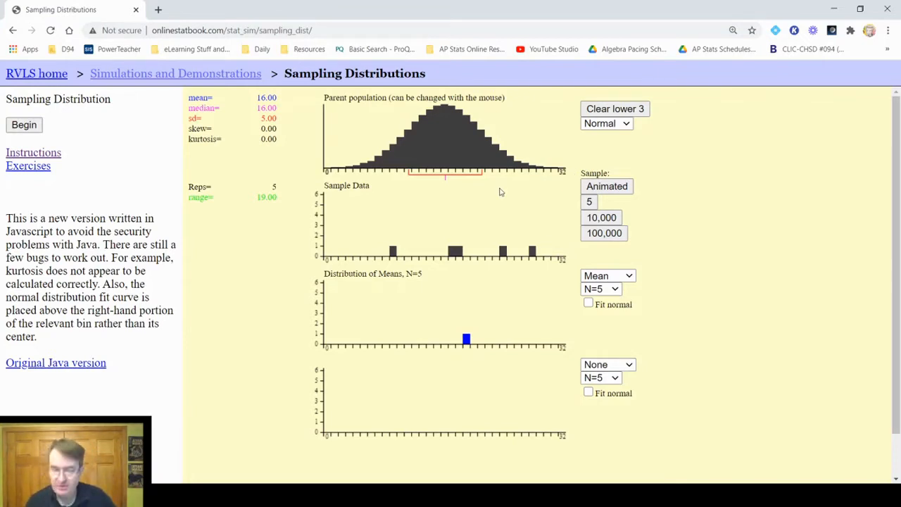
- Draw two more animated samples of five so three sample means are plotted
click(605, 185)
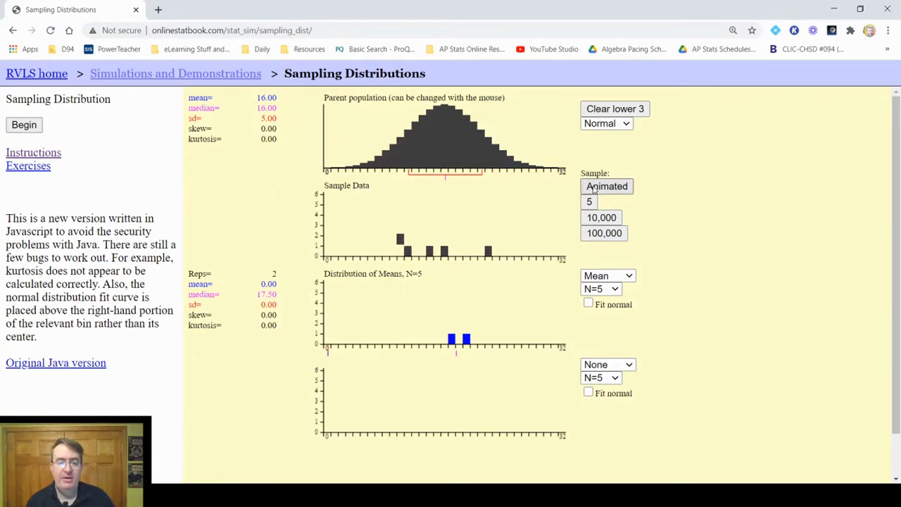
click(605, 185)
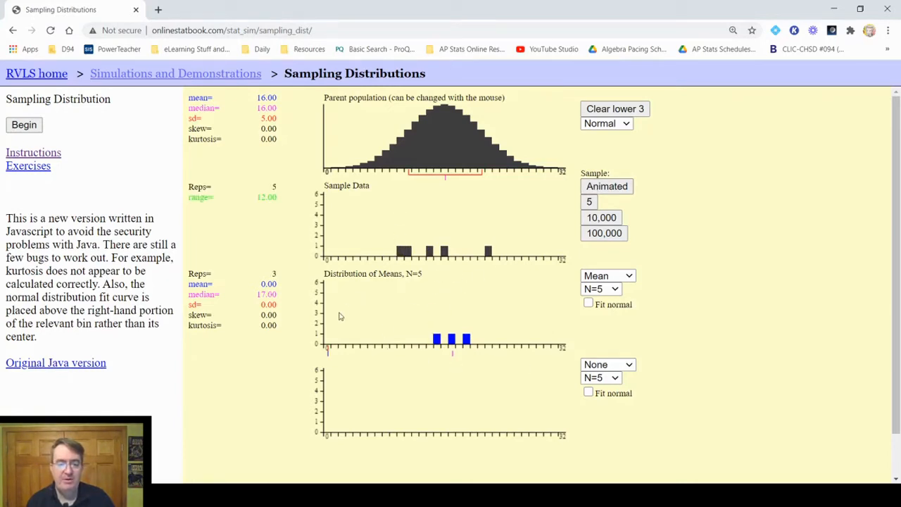
mouse_move(281, 277)
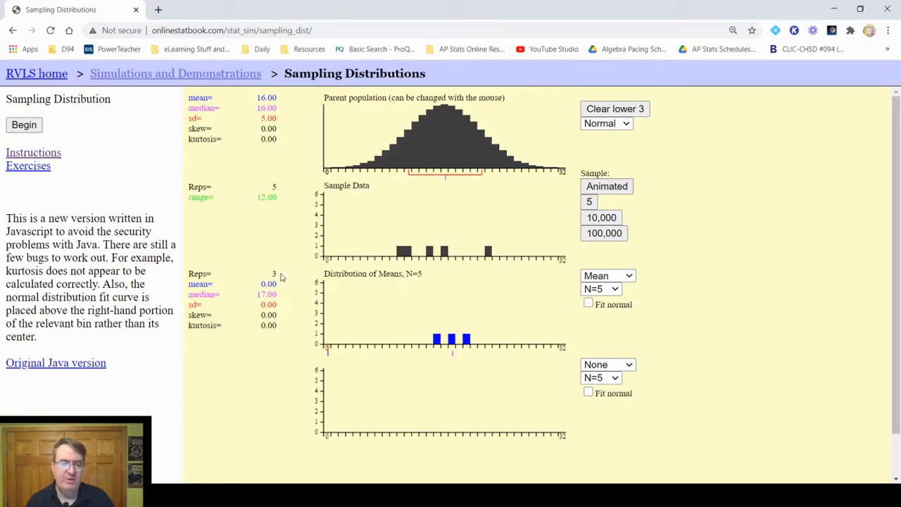
mouse_move(626, 331)
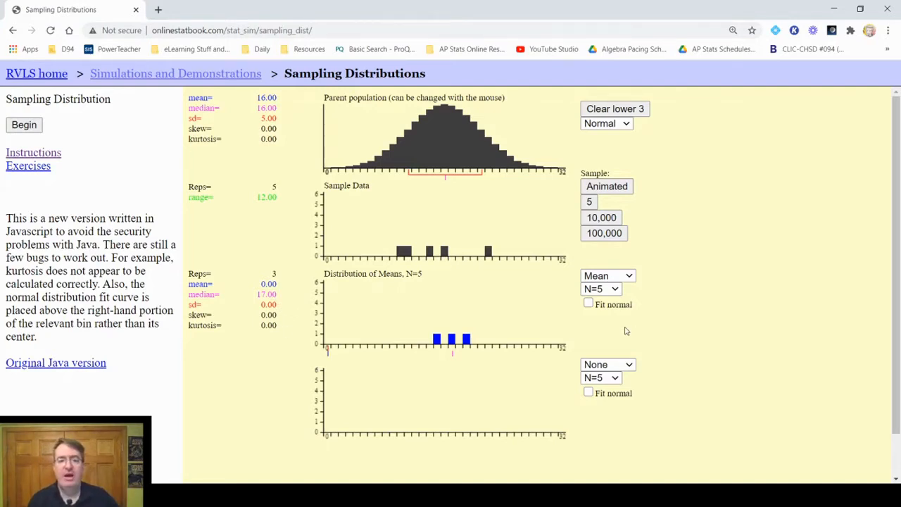
mouse_move(747, 223)
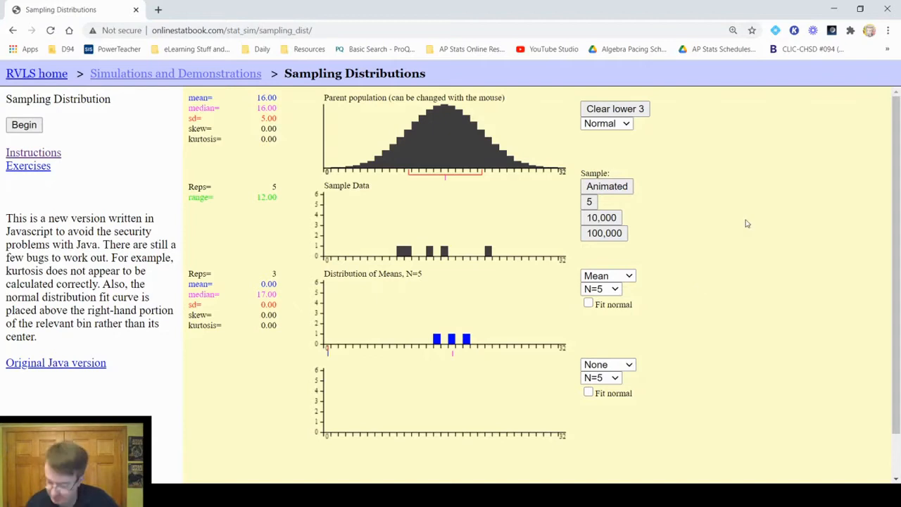
click(601, 216)
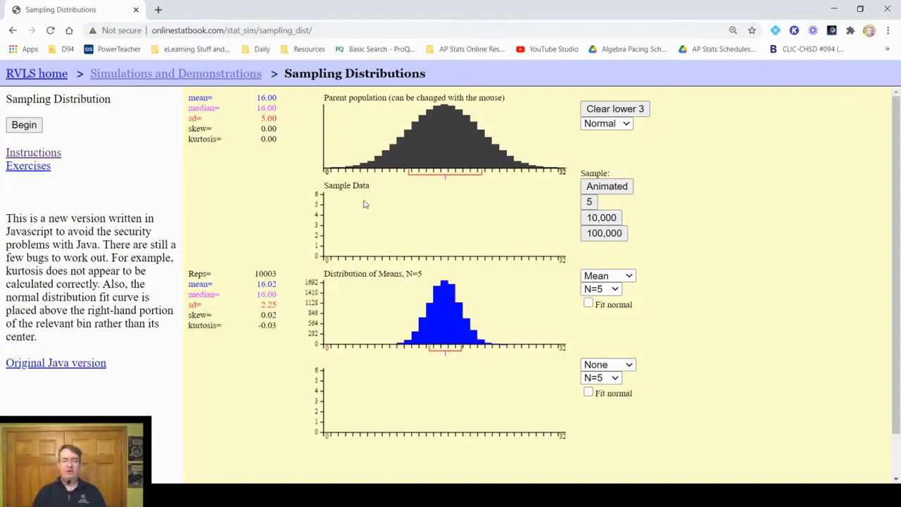
mouse_move(483, 375)
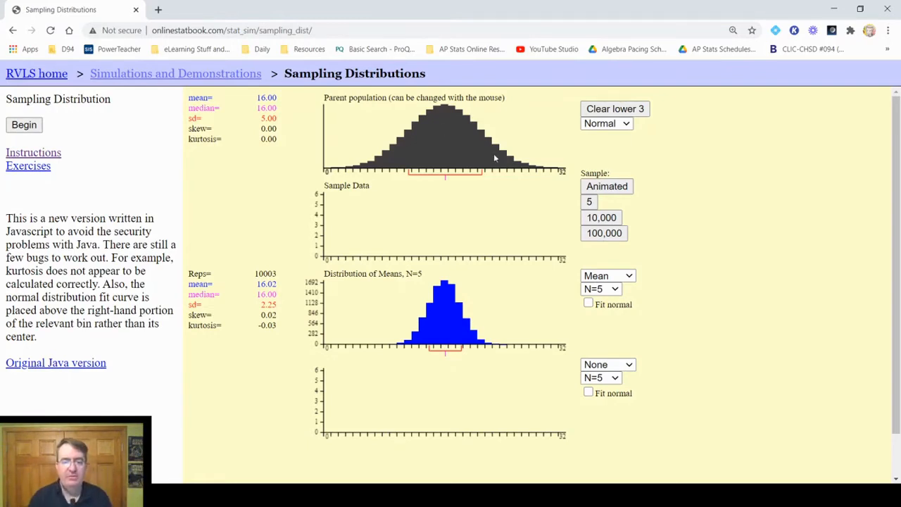
mouse_move(454, 235)
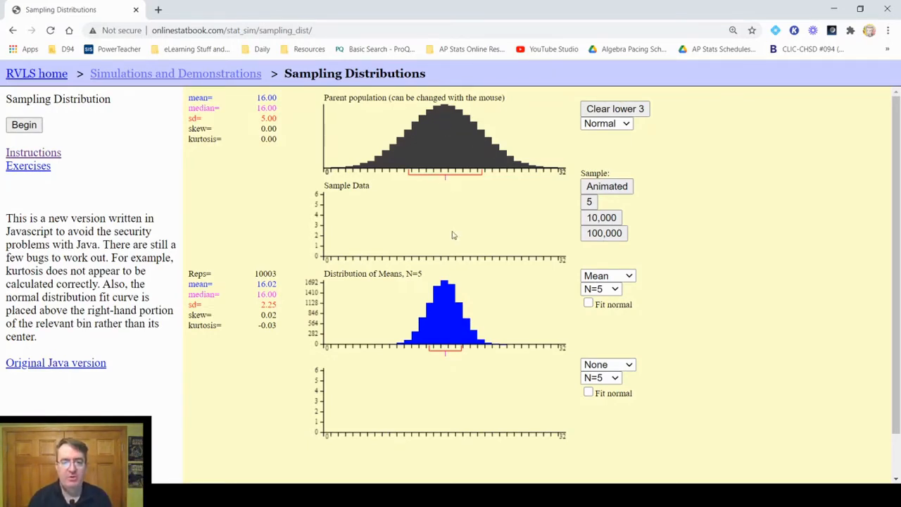
mouse_move(431, 349)
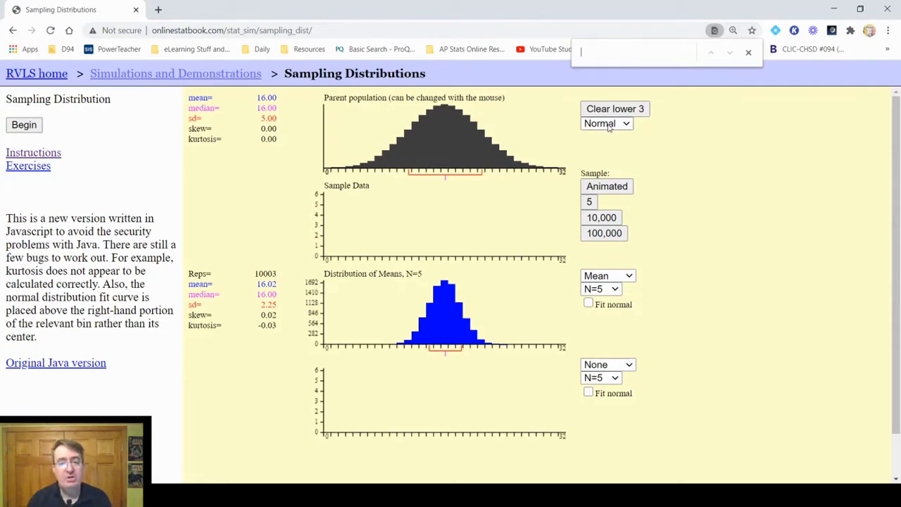
- Clear the lower three graphs and switch the parent population to Skewed
click(614, 109)
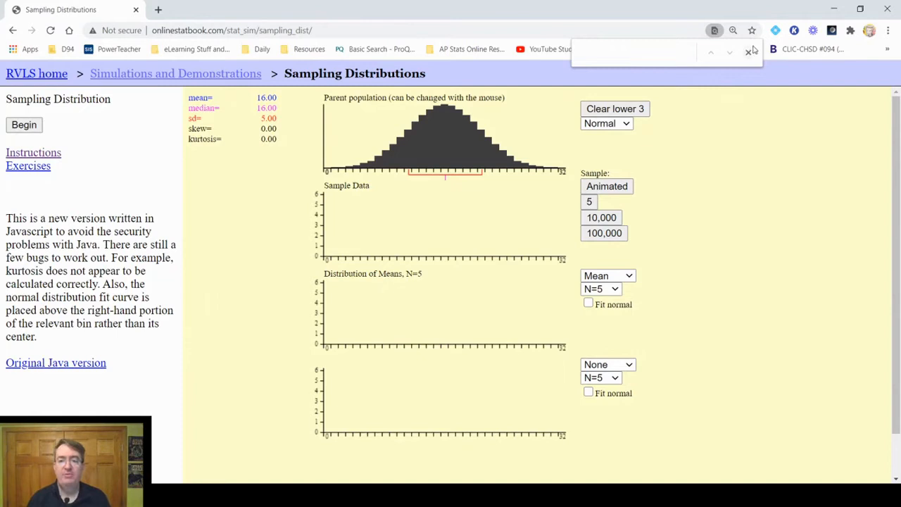
click(607, 124)
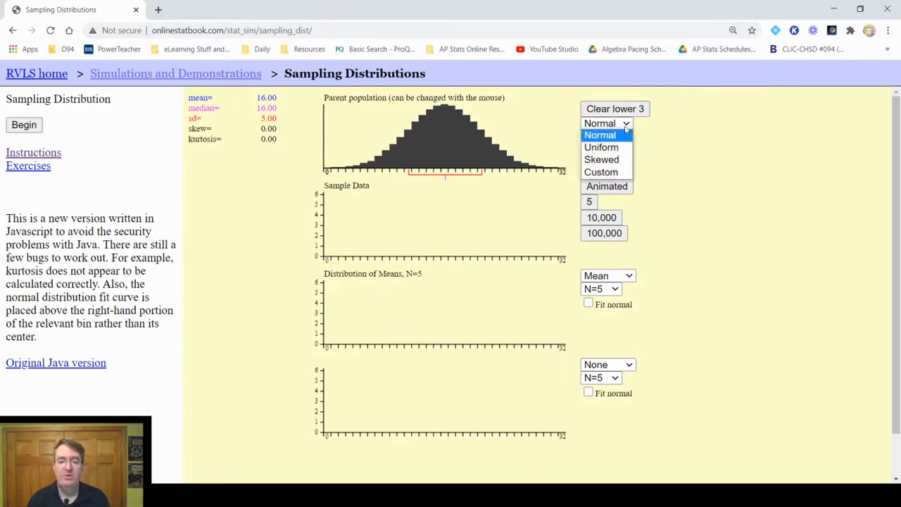
click(601, 160)
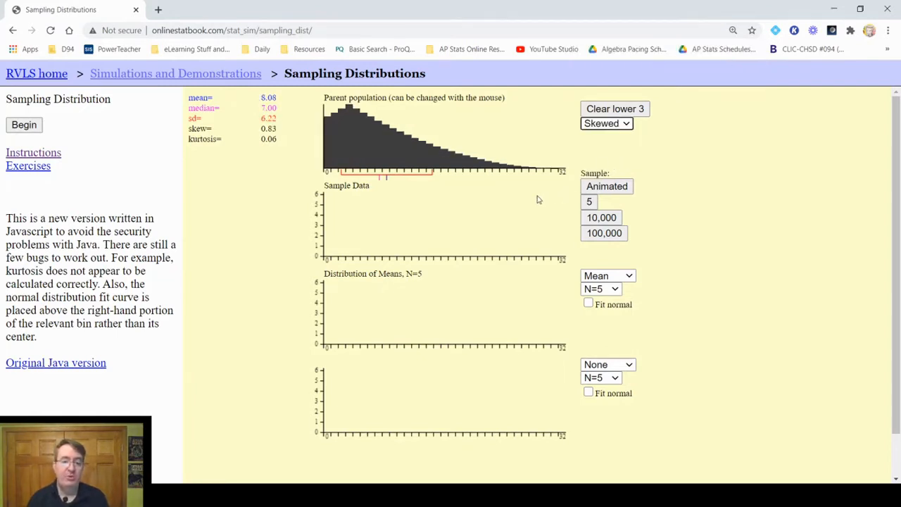
mouse_move(406, 189)
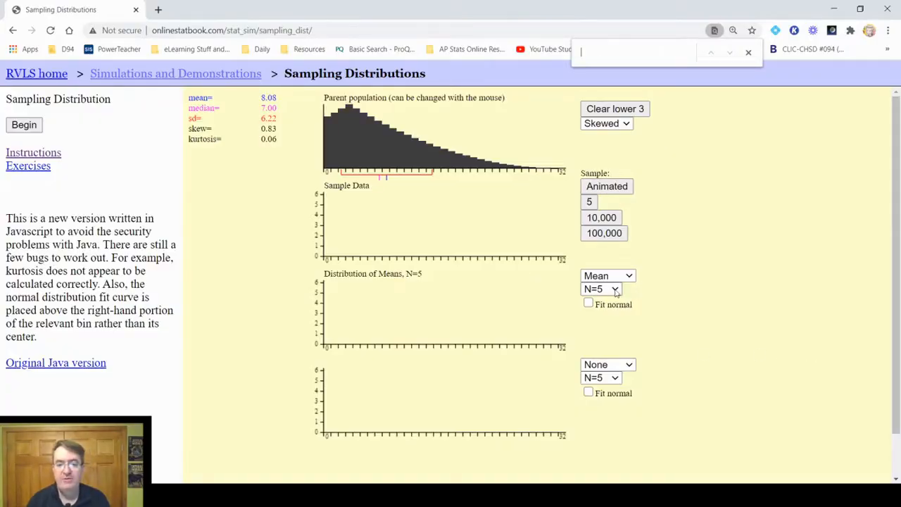
- Set the first means graph to N=2 and the bottom graph to N=25
click(599, 289)
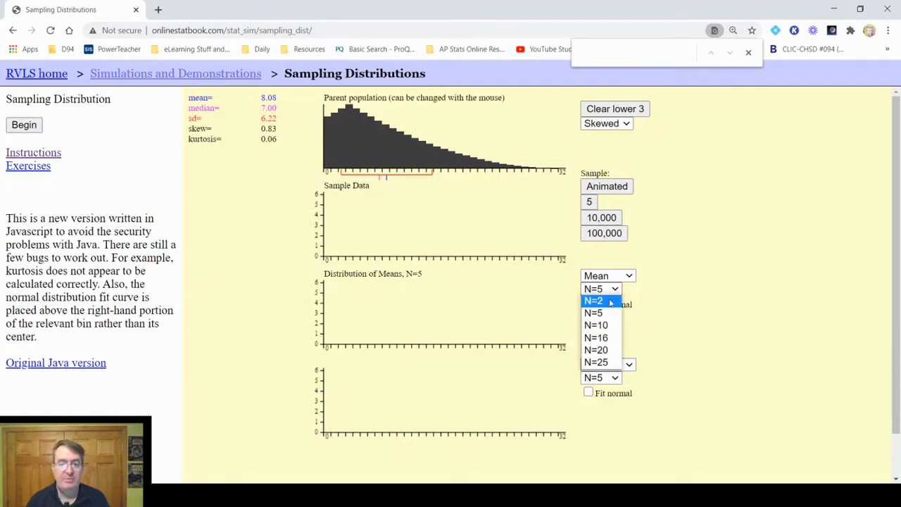
click(595, 301)
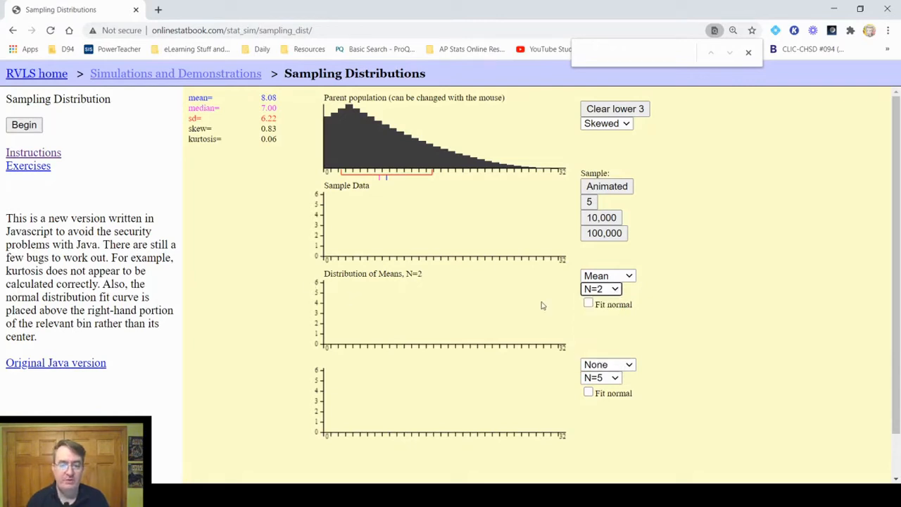
click(600, 378)
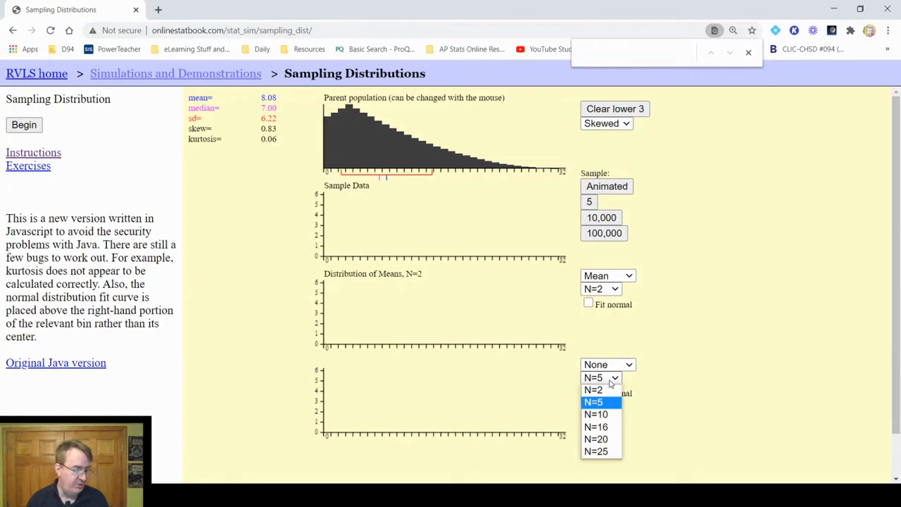
click(595, 451)
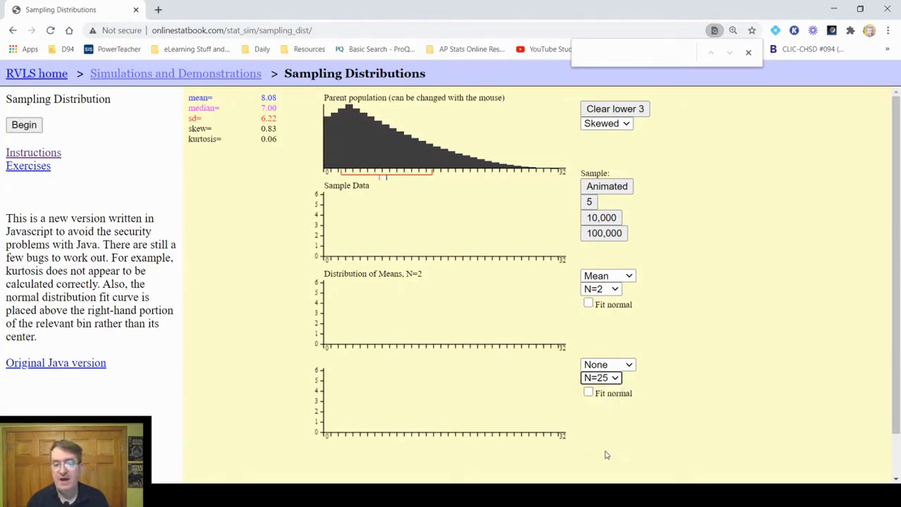
mouse_move(612, 450)
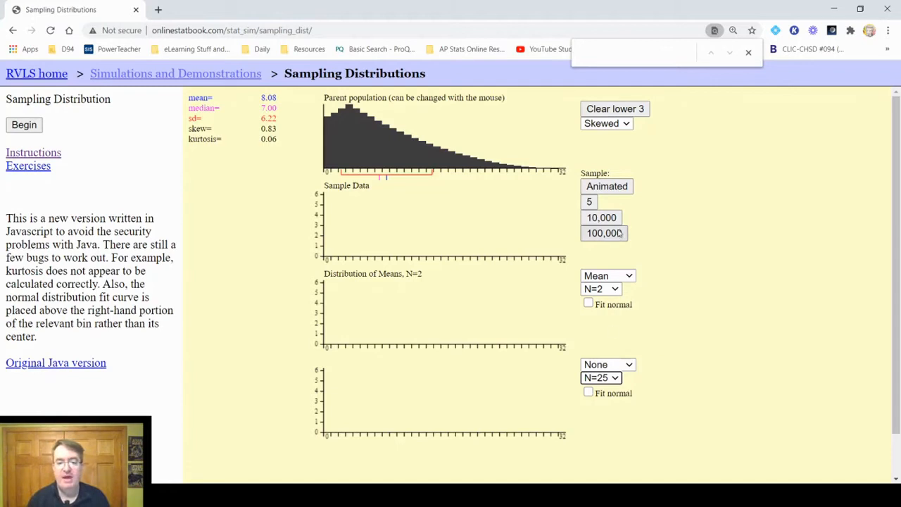
- Run 10,000 samples once, then change the bottom graph's statistic from None to Mean
click(603, 234)
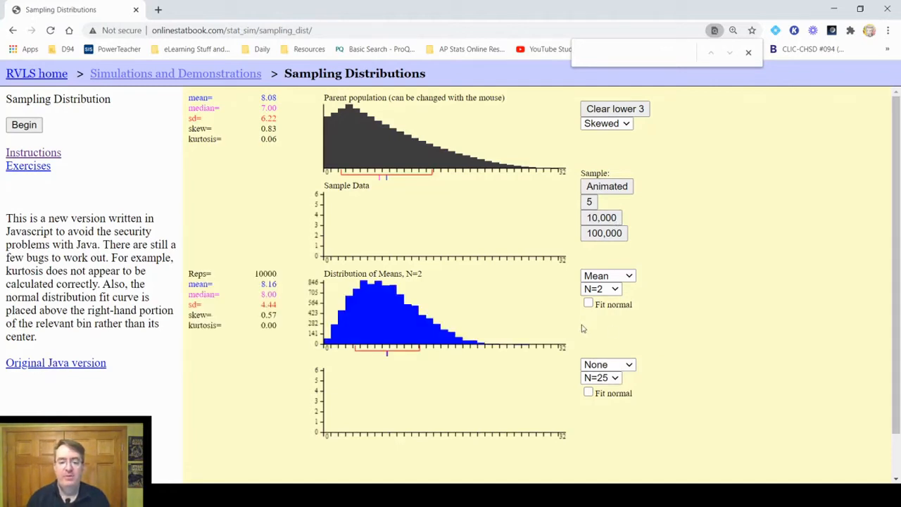
click(607, 363)
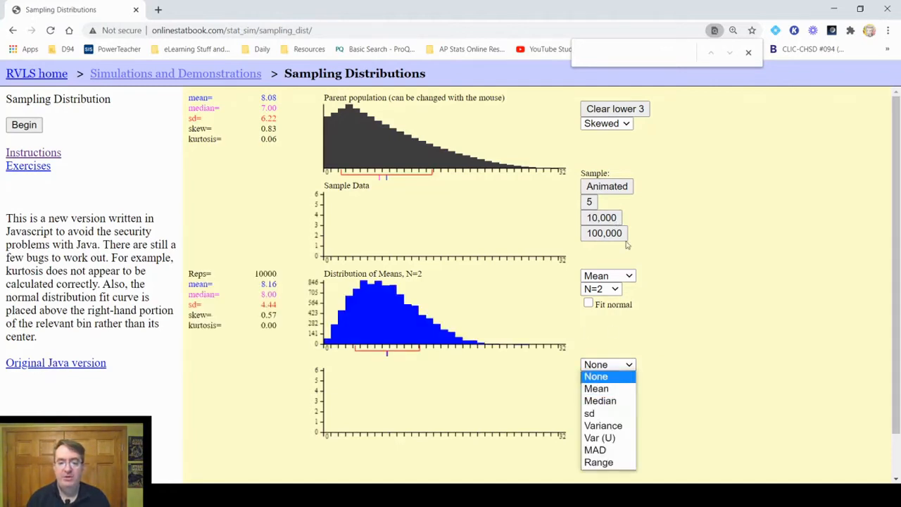
click(595, 376)
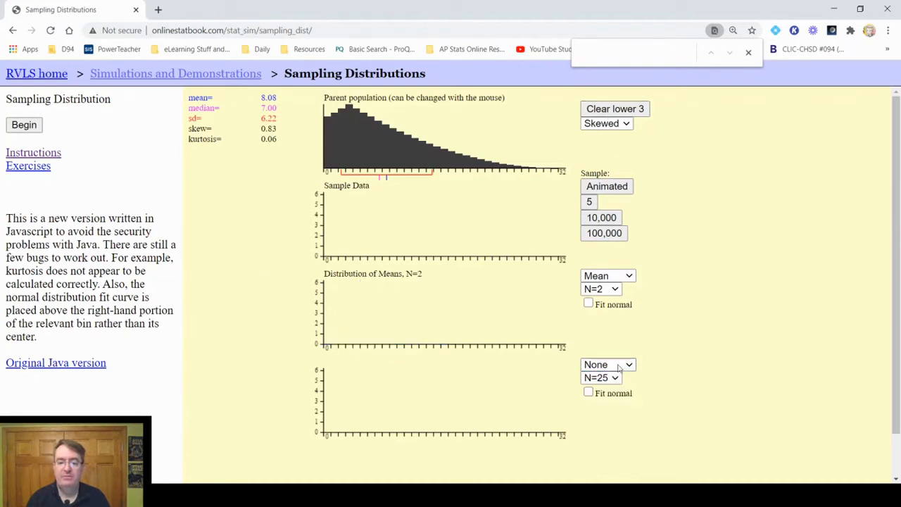
click(609, 363)
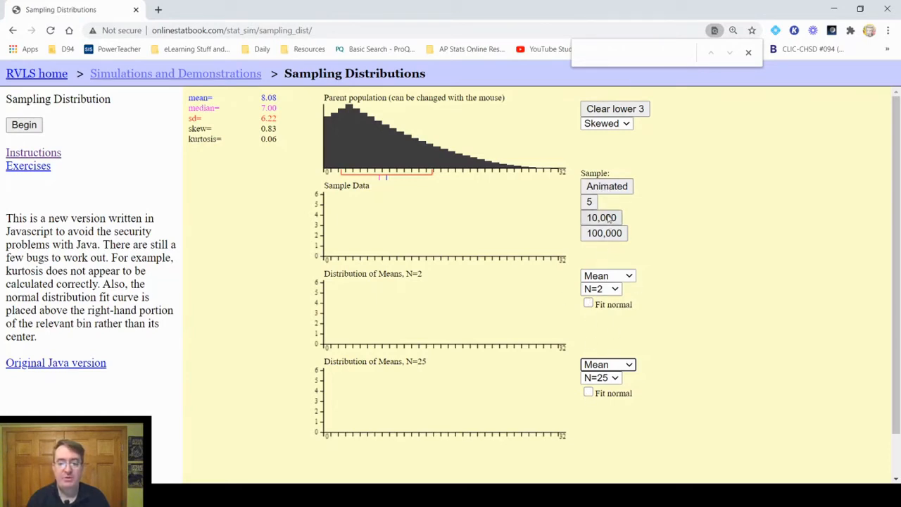
- Simulate 10,000 samples, filling the N=2 and N=25 means distributions
click(601, 217)
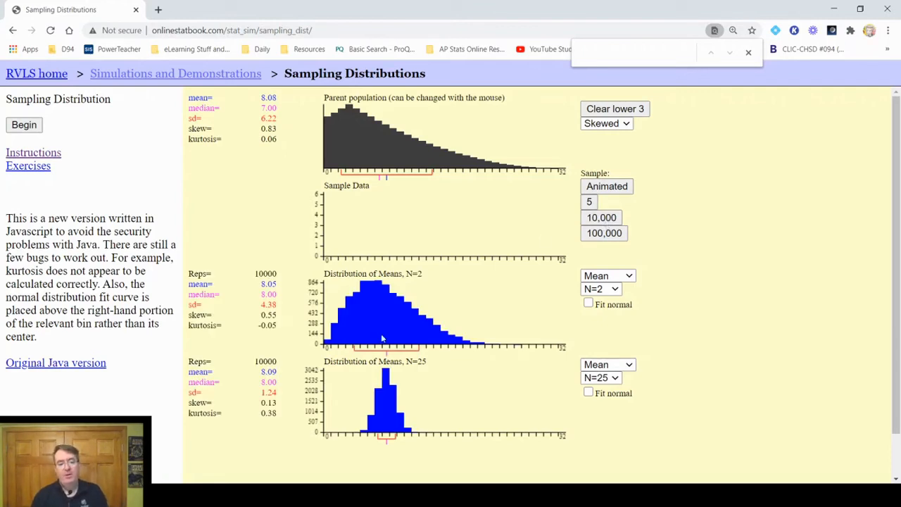
mouse_move(434, 311)
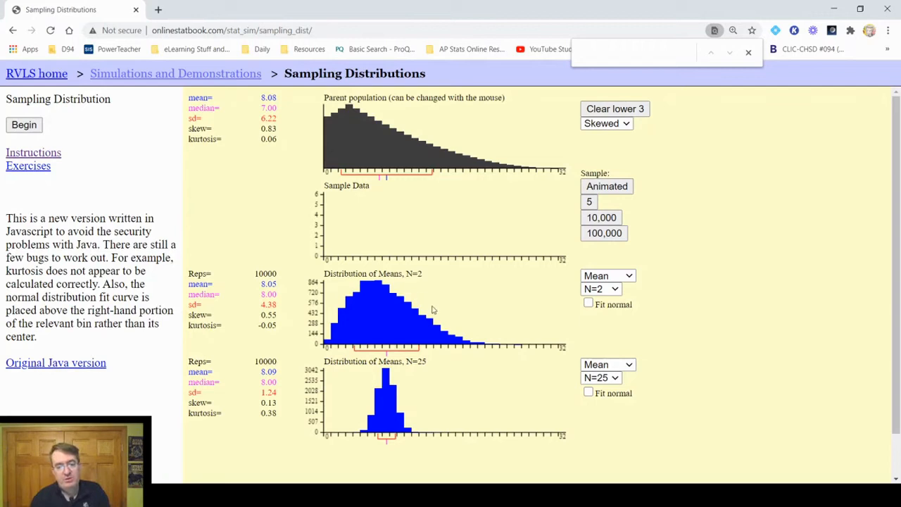
mouse_move(490, 342)
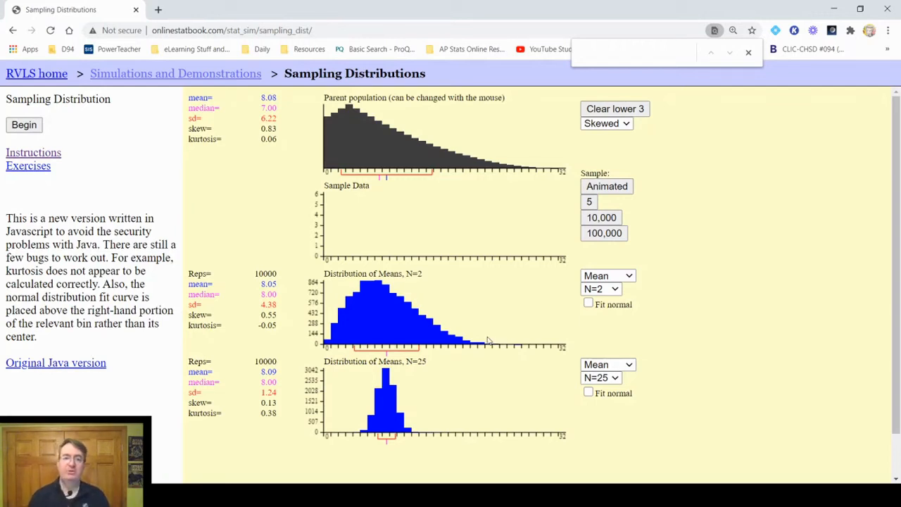
mouse_move(360, 423)
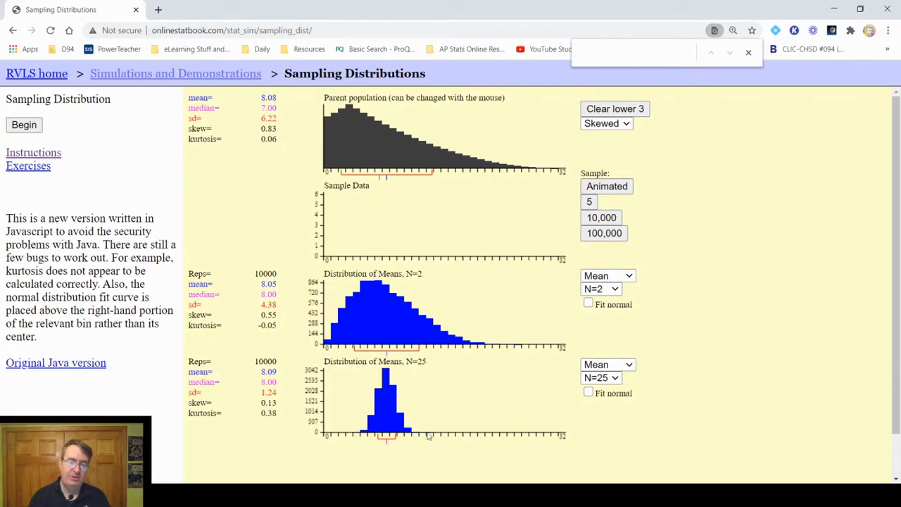
mouse_move(429, 428)
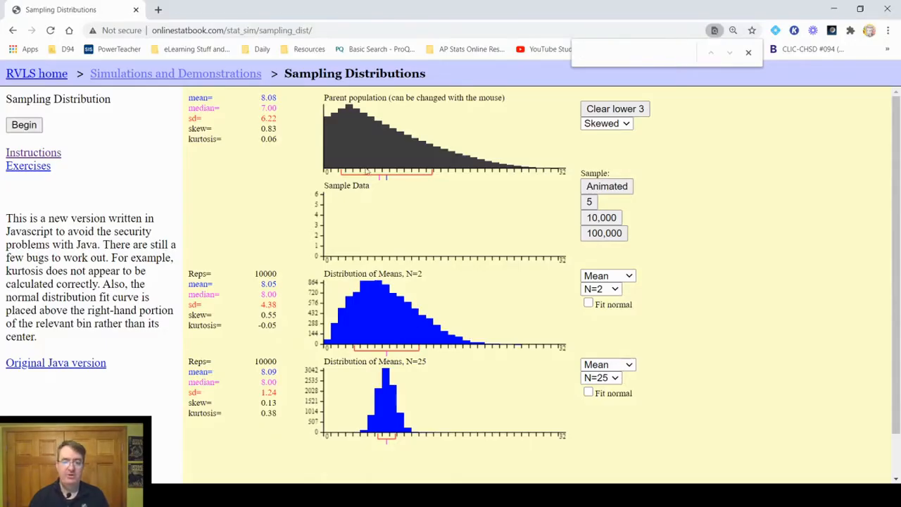
mouse_move(476, 349)
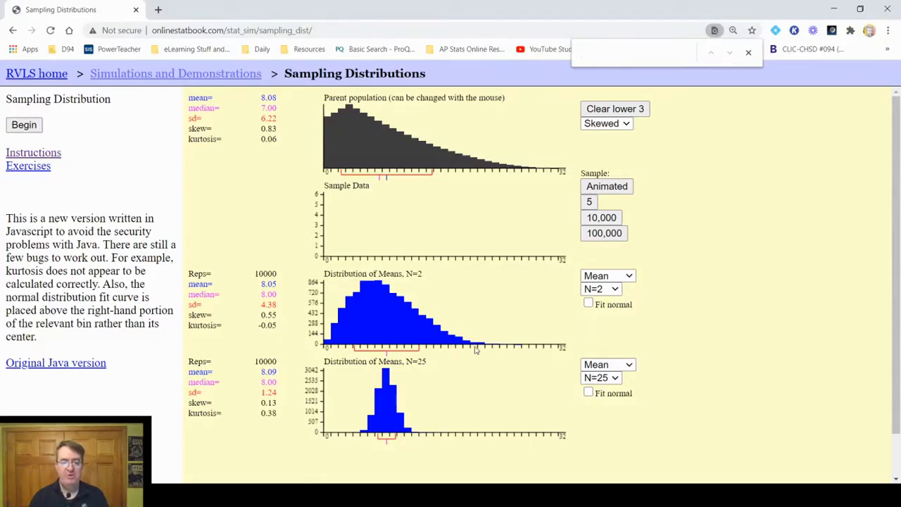
mouse_move(451, 379)
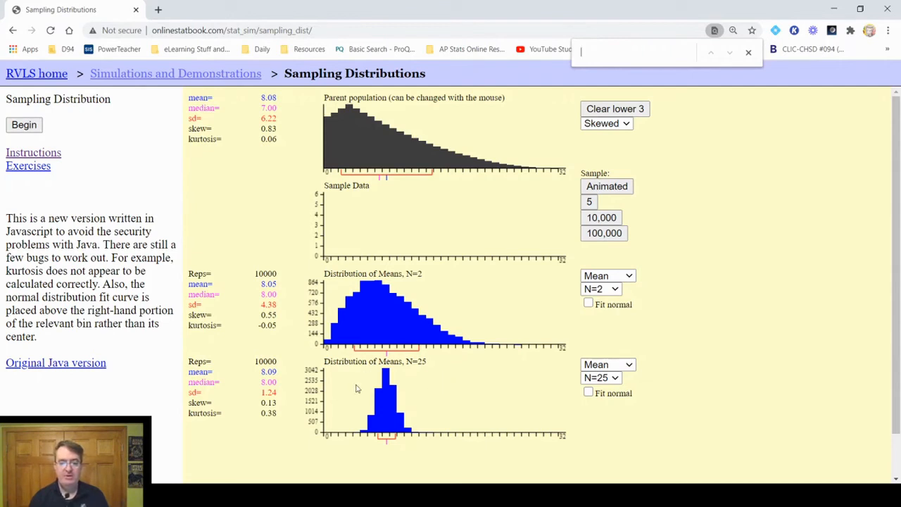
mouse_move(406, 409)
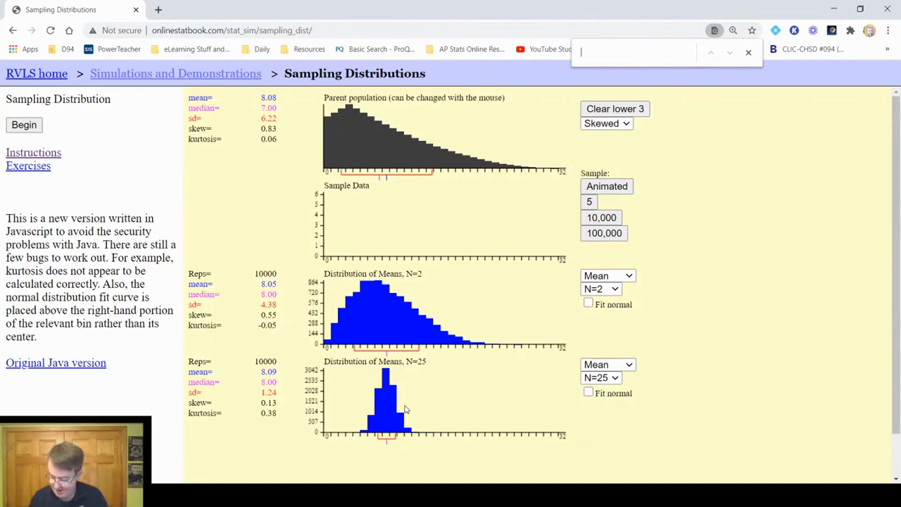